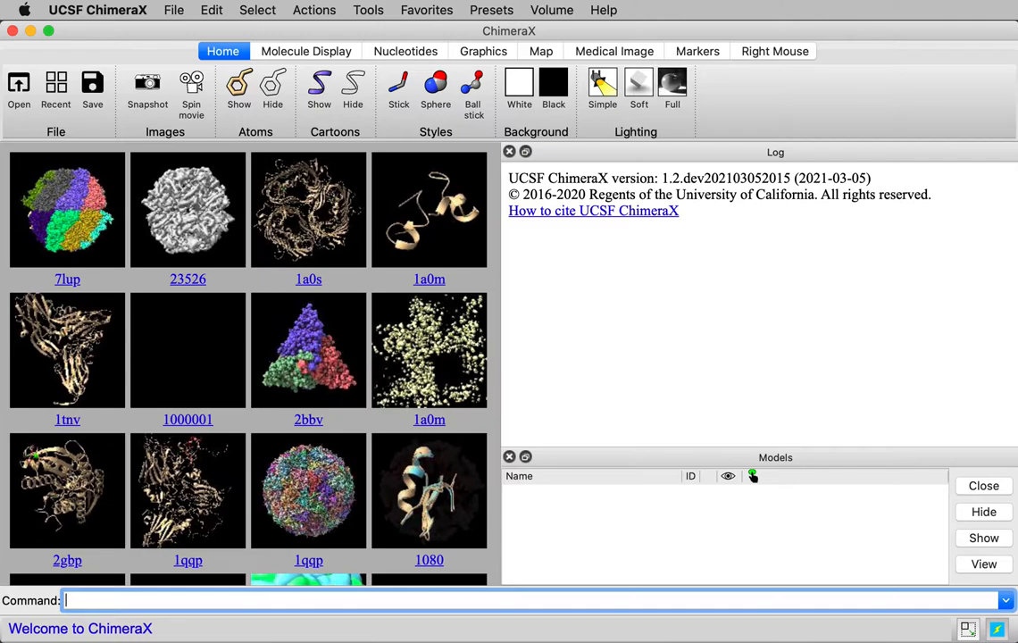
Step: Fetch EMDB map 23526 with 'open 23526 fromDatabase emdb' and display it as a surface
{"action": "type", "text": "open"}
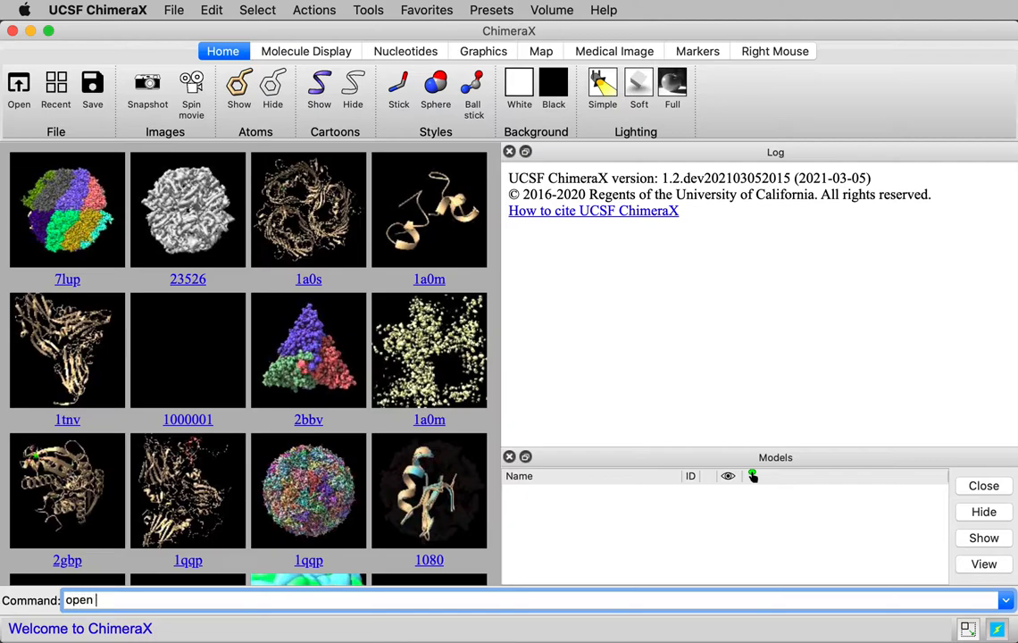
{"action": "type", "text": "23"}
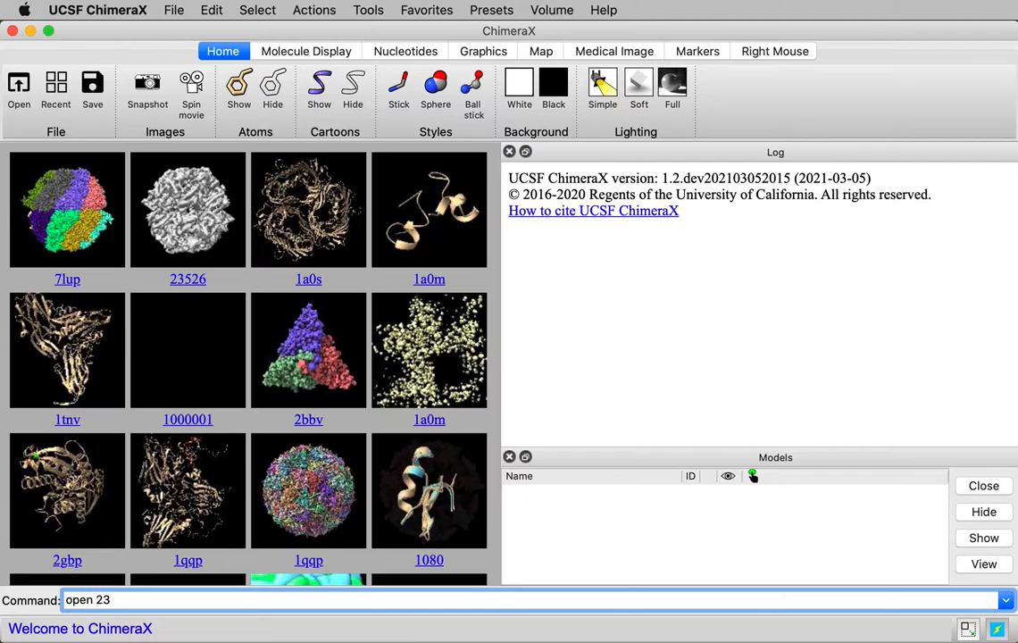
{"action": "type", "text": "526 fr"}
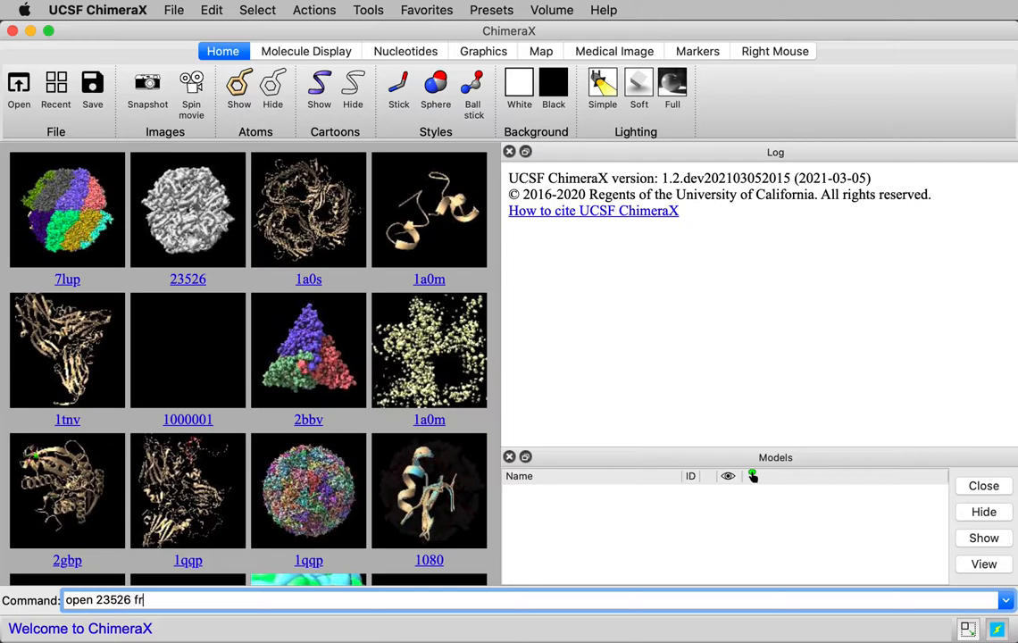
{"action": "key", "text": "Return"}
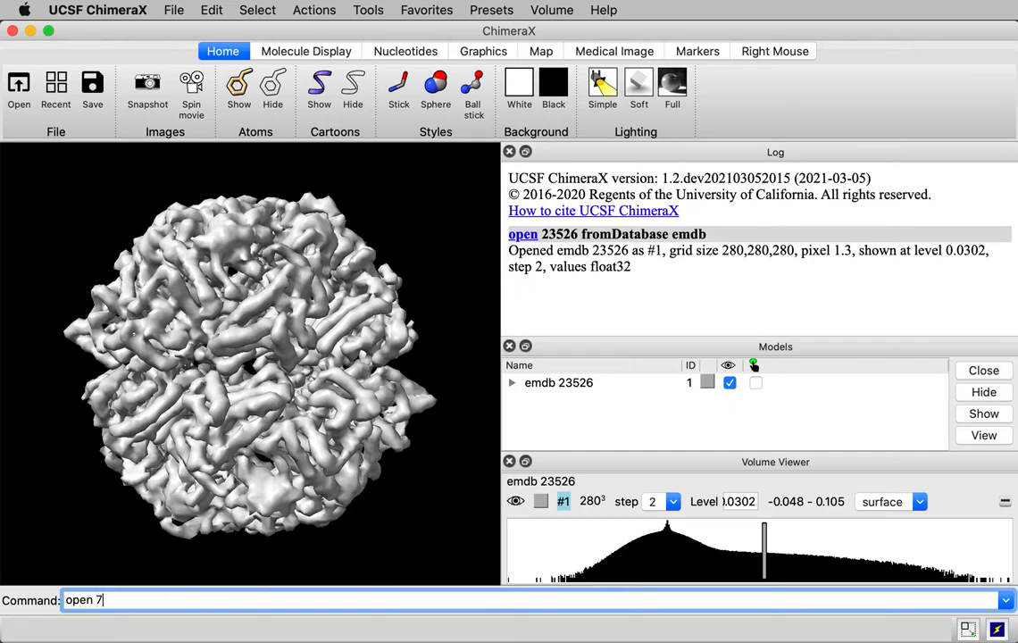
Step: Load atomic model 7lup as a second model beside the map
{"action": "key", "text": "Return"}
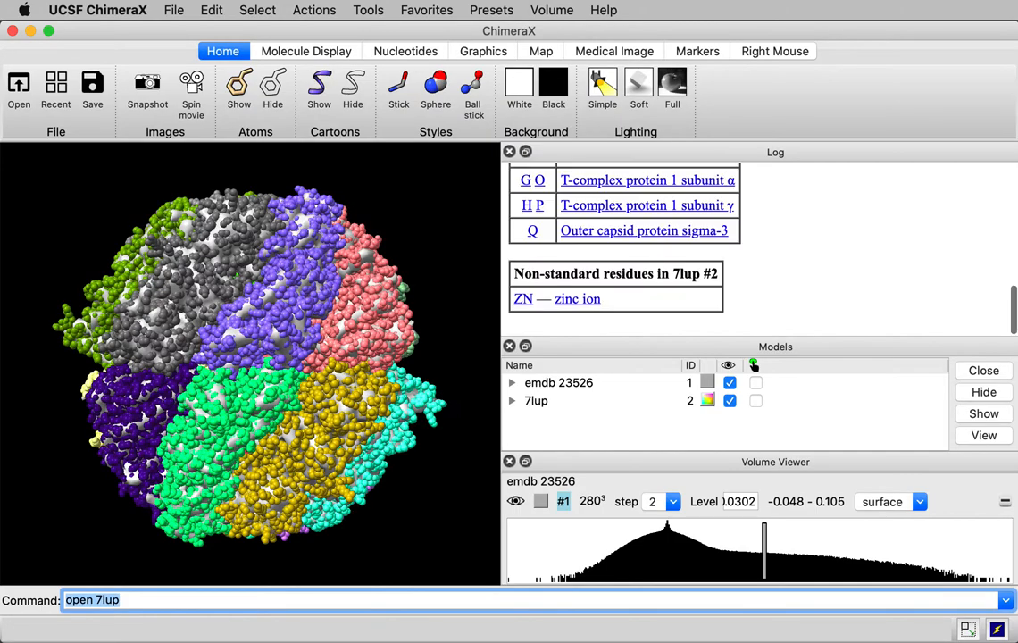
{"action": "mouse_move", "coordinate": [254, 379]}
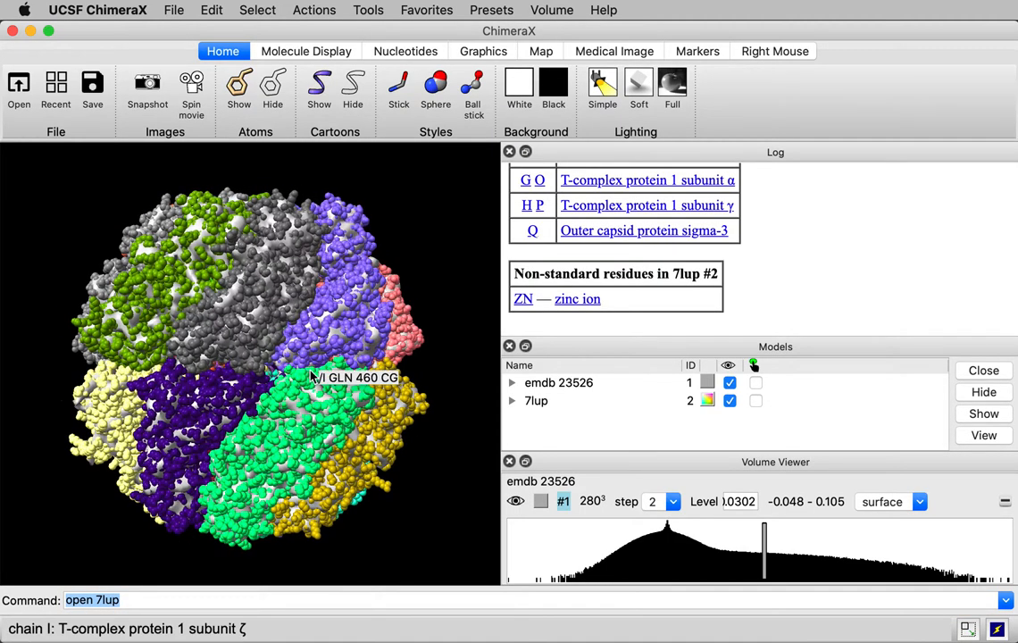
{"action": "mouse_move", "coordinate": [350, 295]}
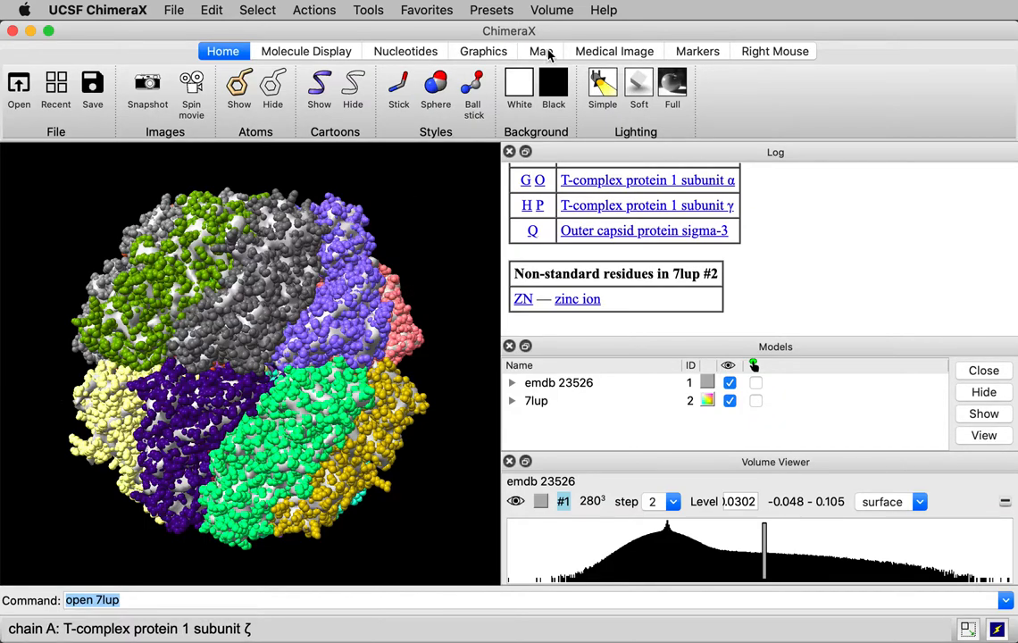
Step: Color the map by zone near the 7lup chains, then hide the 7lup model
{"action": "left_click", "coordinate": [540, 50]}
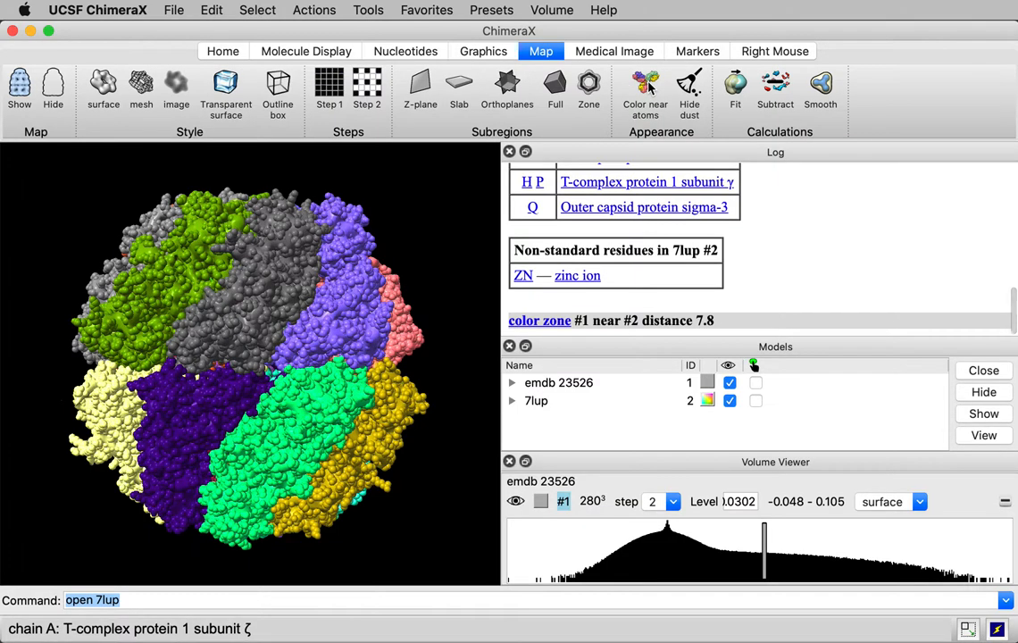
{"action": "mouse_move", "coordinate": [581, 429]}
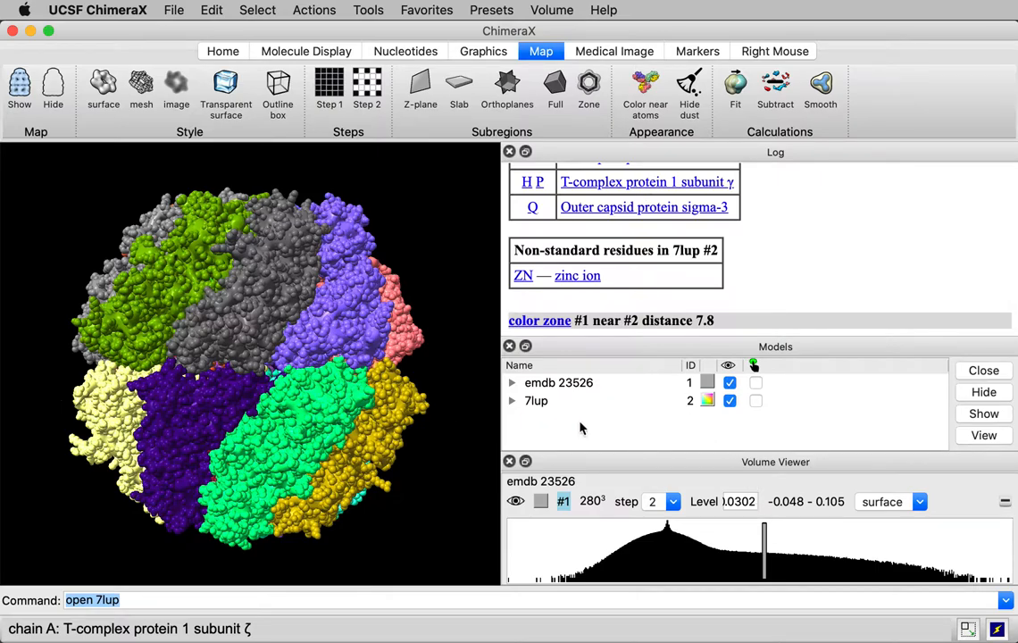
{"action": "left_click", "coordinate": [728, 400]}
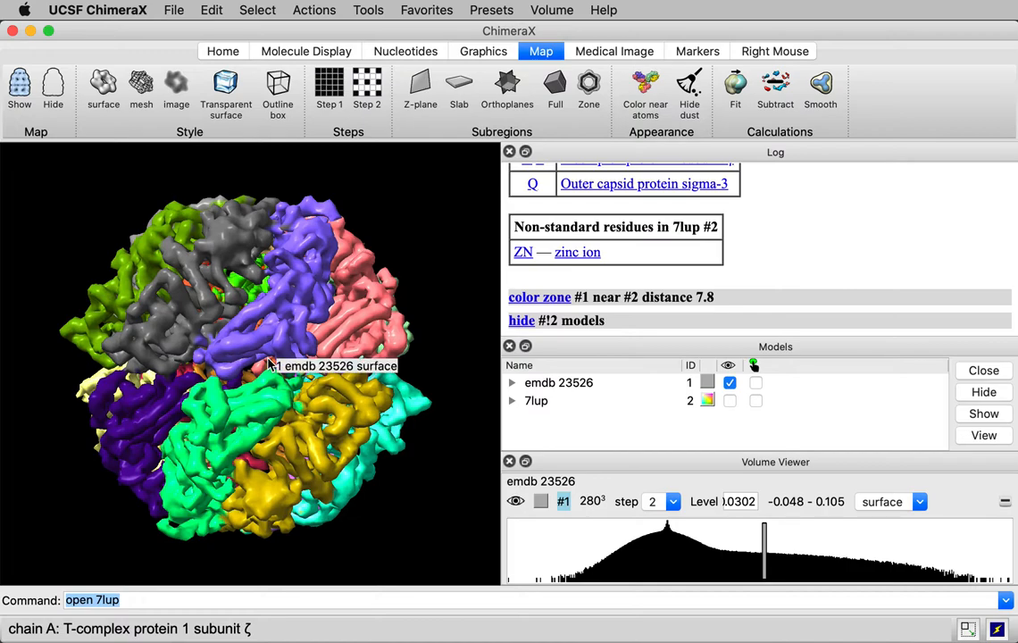
{"action": "mouse_move", "coordinate": [437, 198]}
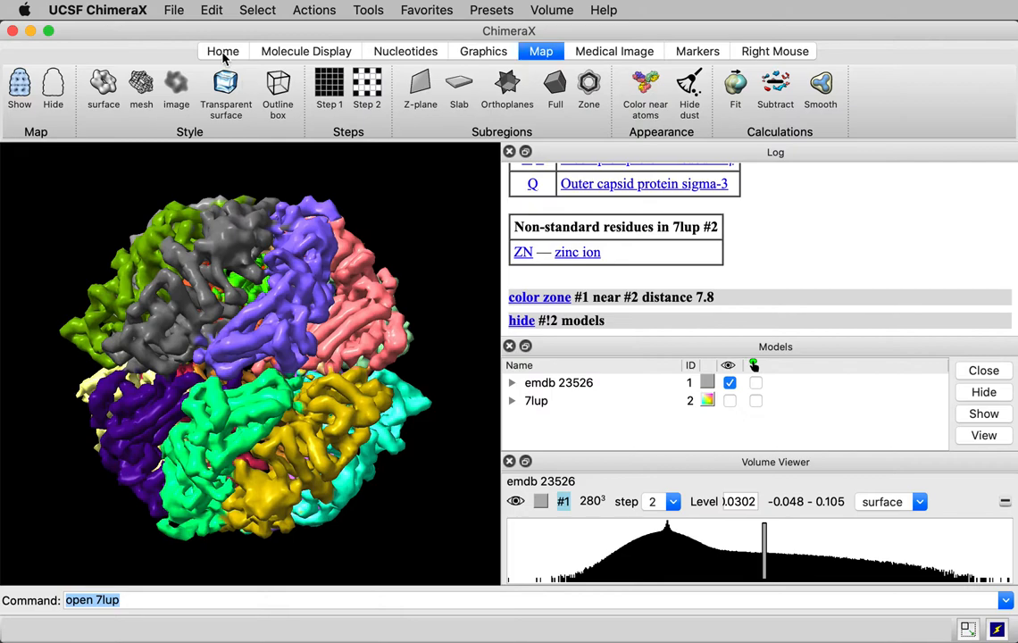
Step: Set a white background, lower the contour level, use soft lighting and save snapshot image1.png
{"action": "left_click", "coordinate": [223, 50]}
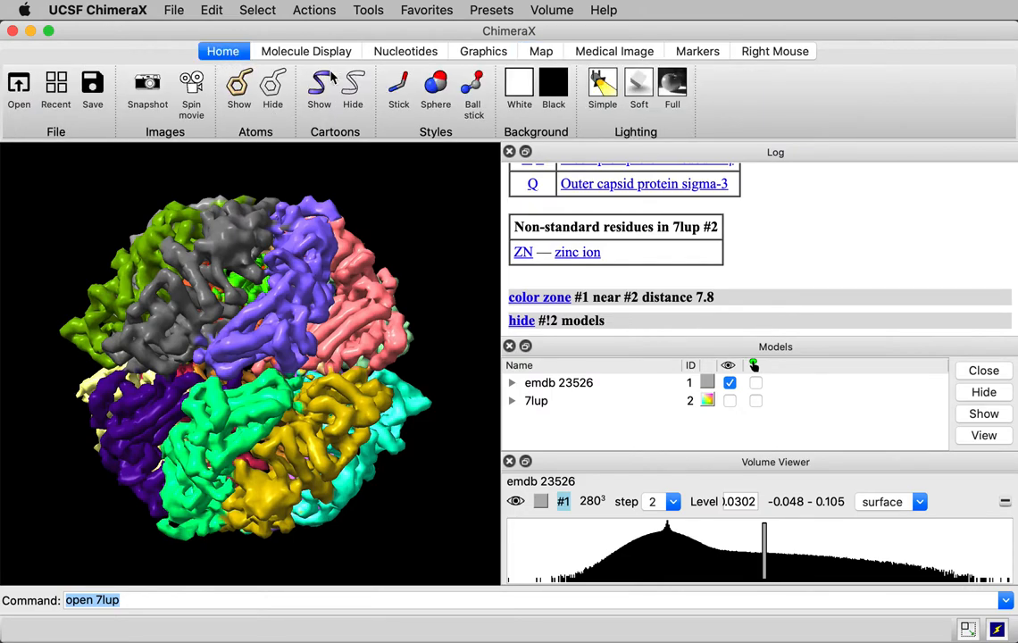
{"action": "left_click", "coordinate": [518, 86]}
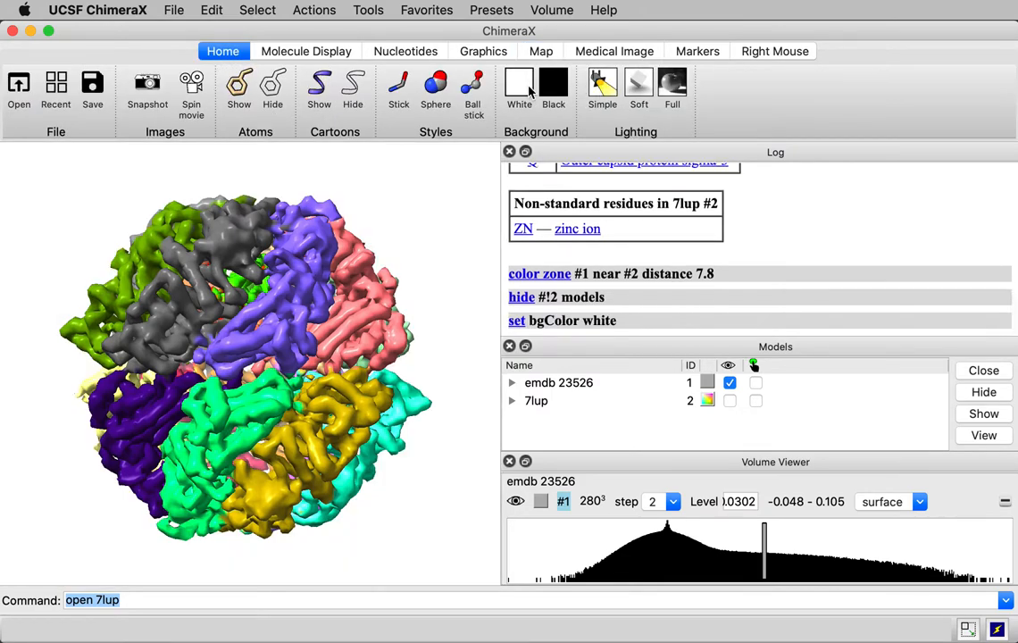
{"action": "mouse_move", "coordinate": [764, 536]}
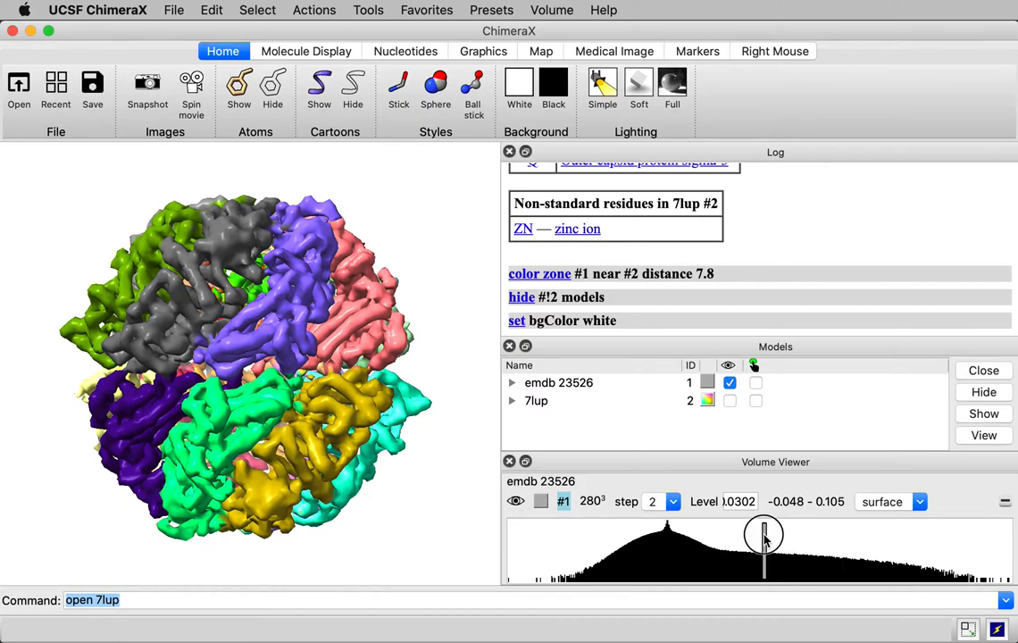
{"action": "left_click_drag", "start_coordinate": [765, 536], "coordinate": [731, 536]}
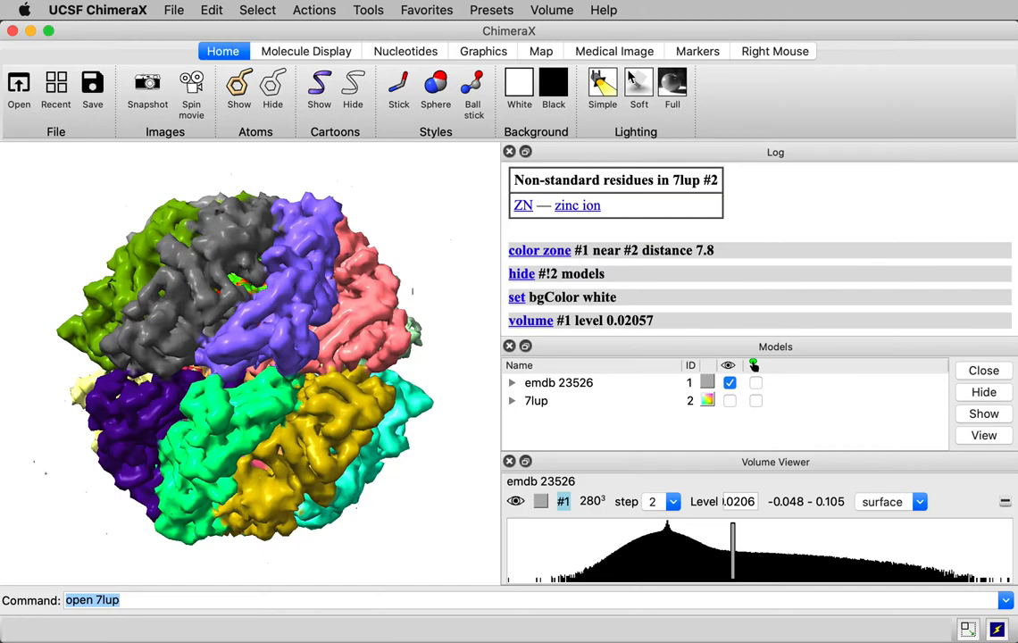
{"action": "left_click", "coordinate": [639, 86]}
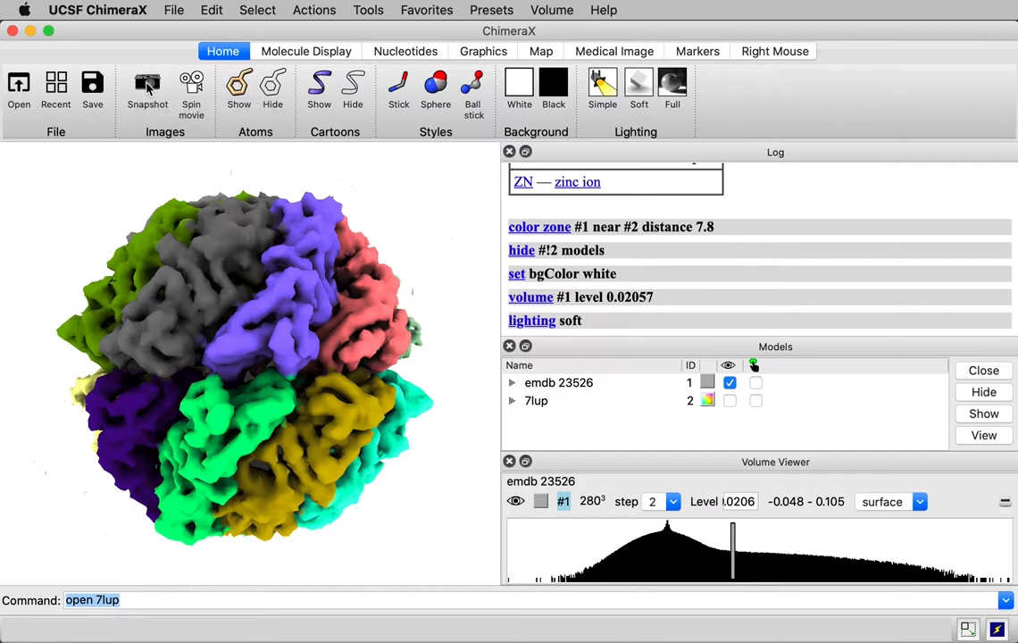
{"action": "left_click", "coordinate": [146, 90]}
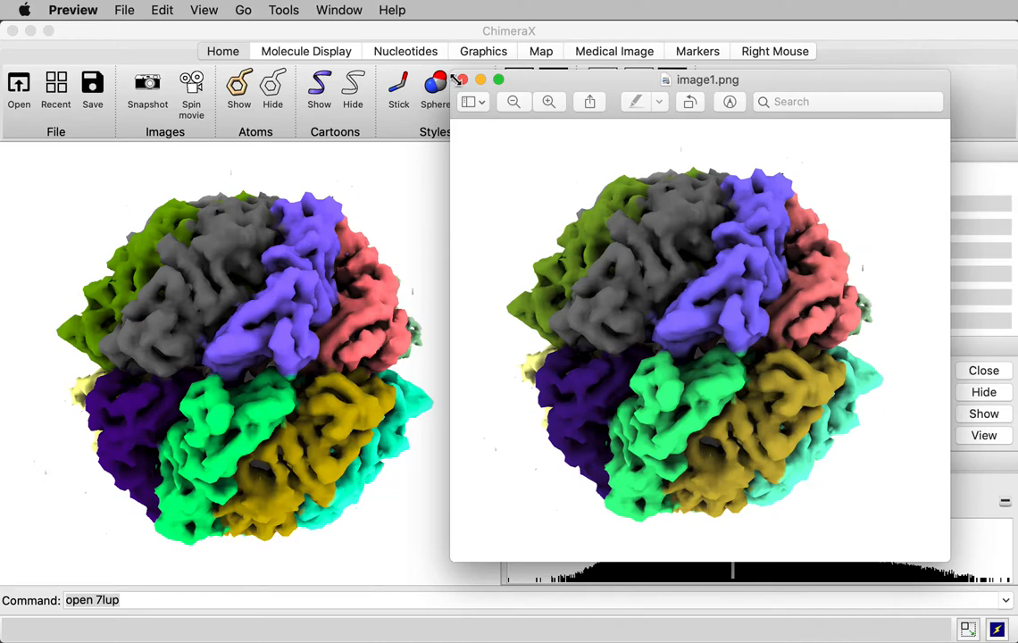
Step: Close the Preview window showing image1.png
{"action": "left_click", "coordinate": [460, 78]}
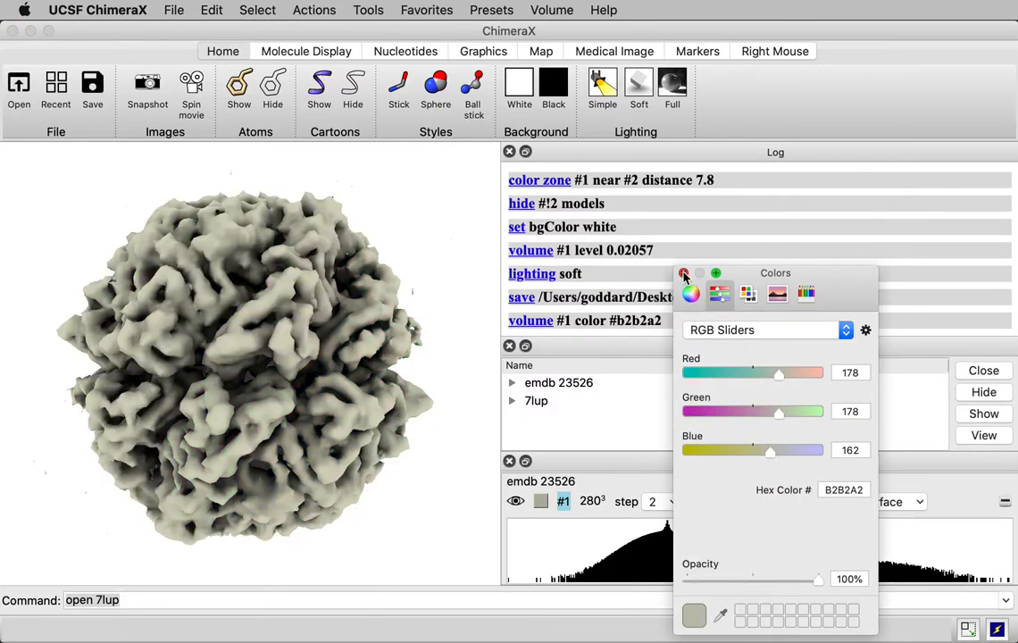
Step: Finish recoloring the map uniform gray-tan (178,178,162) and close the Colors panel
{"action": "left_click", "coordinate": [682, 275]}
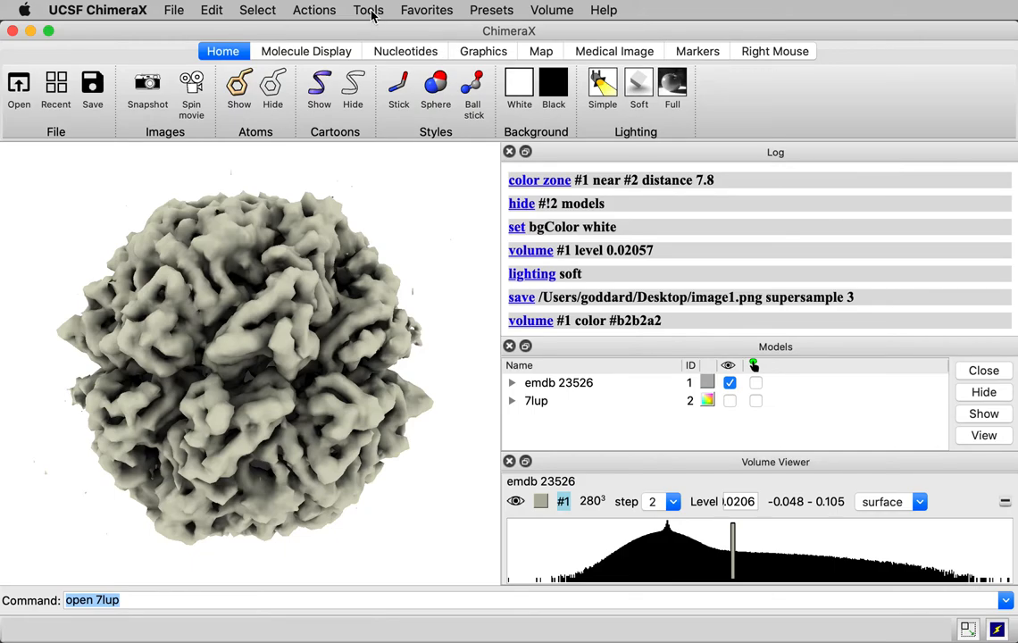
Step: Start the Color Zone tool from the Volume Data tools, recoloring the map by 7lup chains within 7.8 Å
{"action": "left_click", "coordinate": [368, 10]}
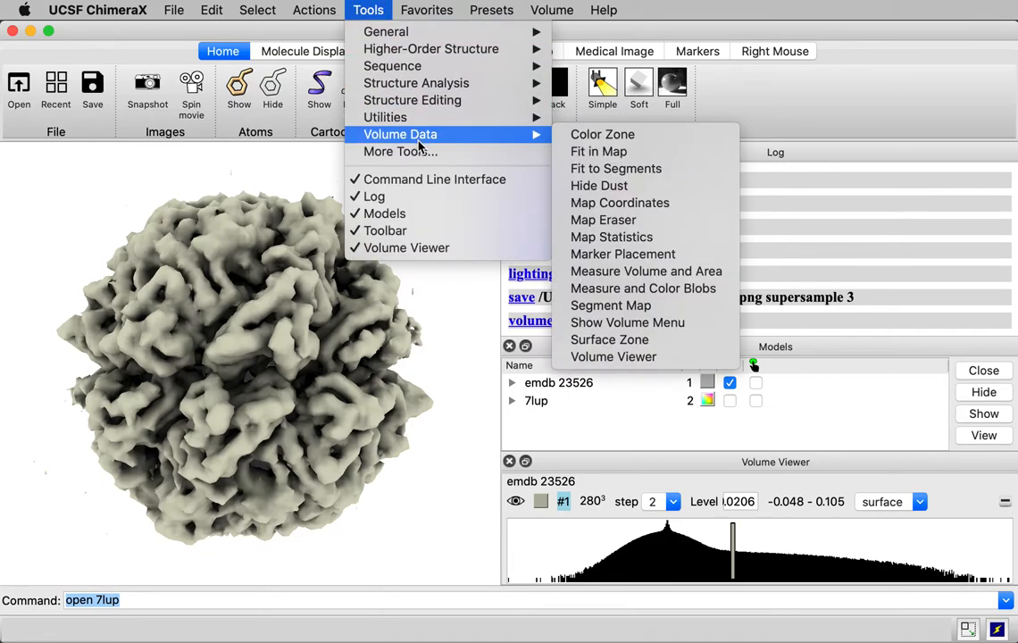
{"action": "left_click", "coordinate": [603, 134]}
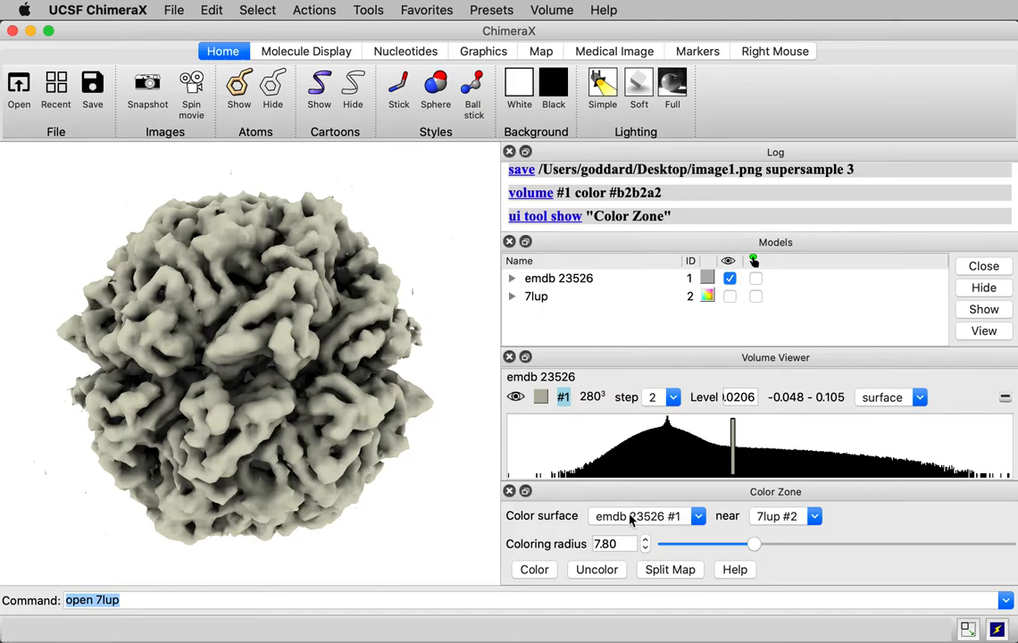
{"action": "mouse_move", "coordinate": [736, 525]}
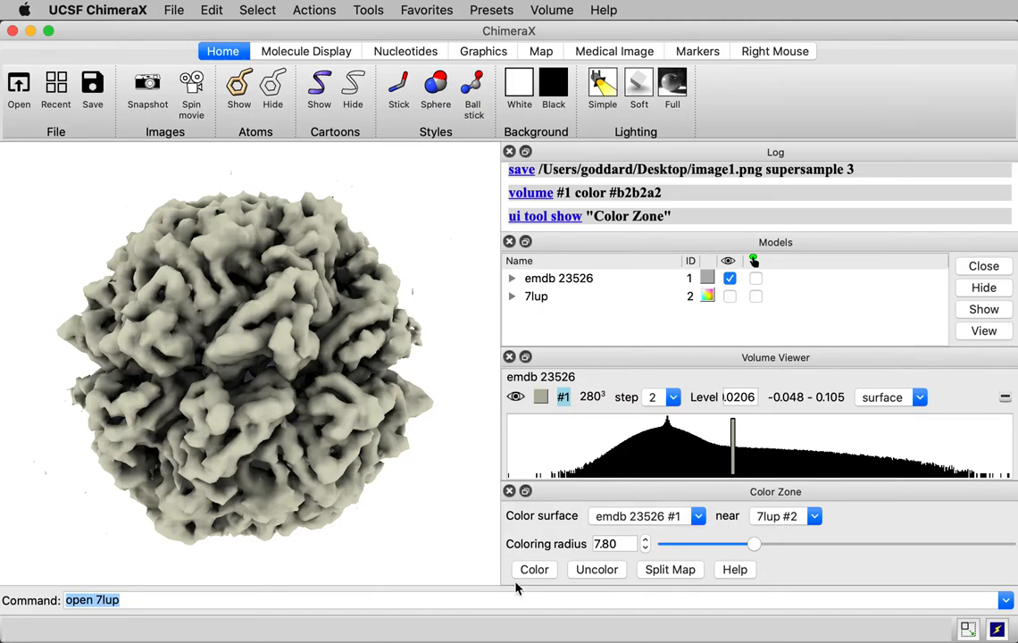
{"action": "left_click", "coordinate": [534, 568]}
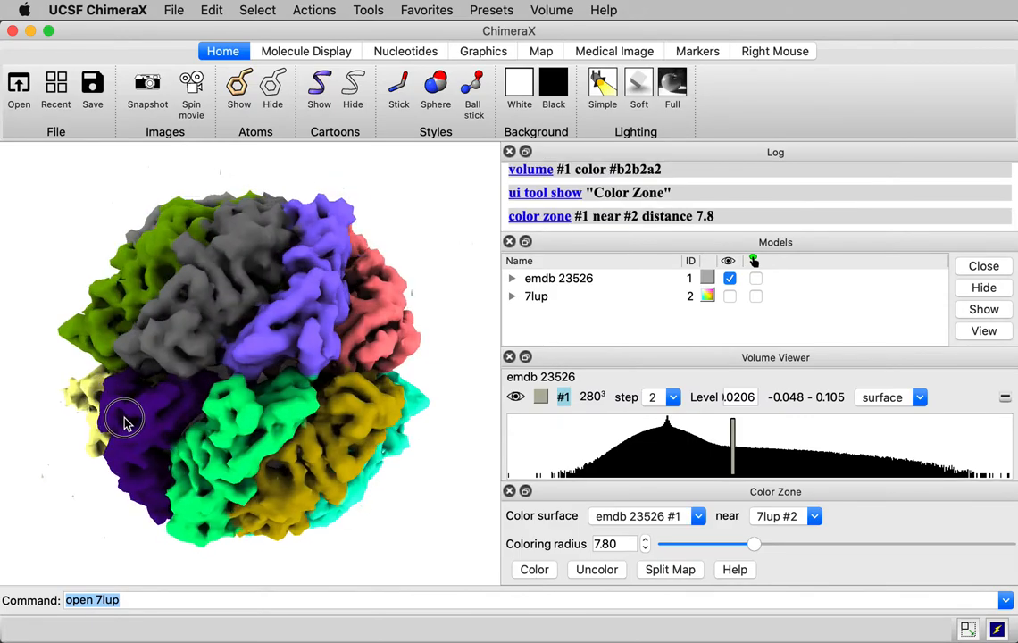
Step: Rotate the zone-colored map to view other chains, ending on the purple chain
{"action": "left_click_drag", "start_coordinate": [125, 420], "coordinate": [204, 425]}
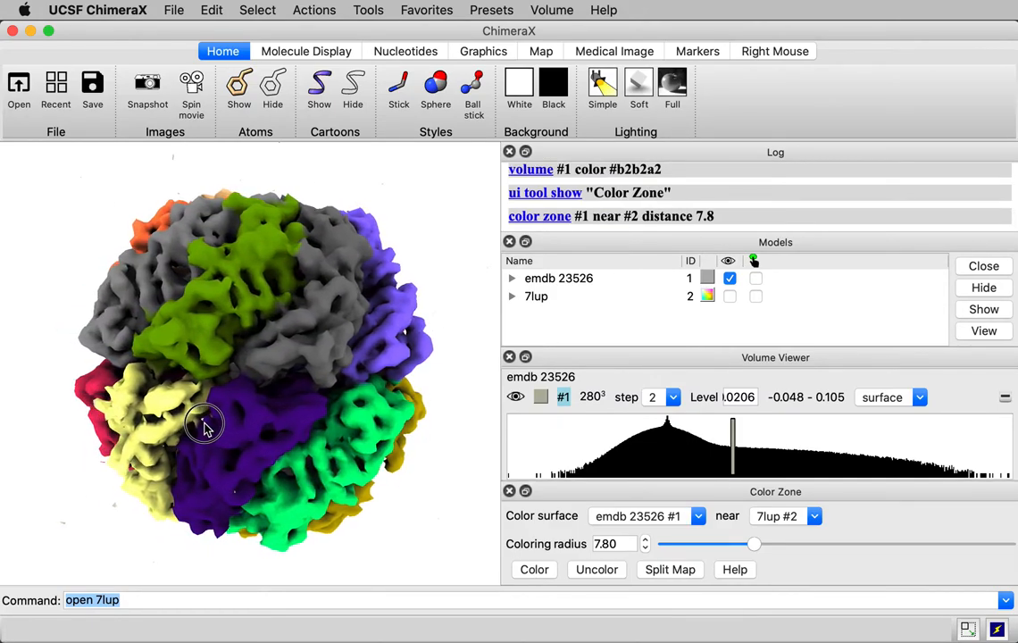
{"action": "left_click_drag", "start_coordinate": [204, 425], "coordinate": [11, 425]}
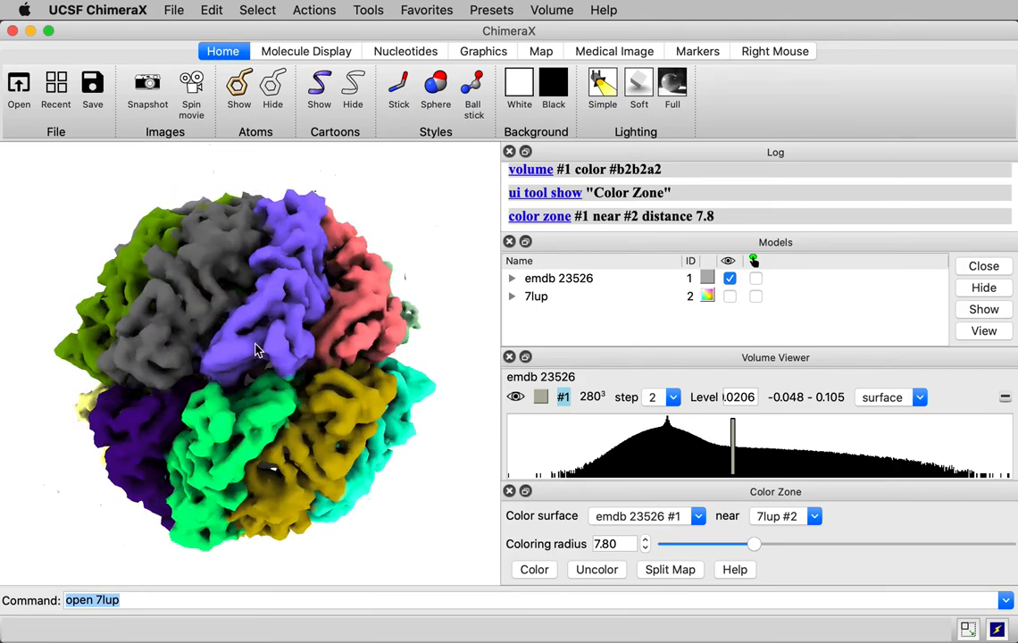
{"action": "left_click_drag", "start_coordinate": [254, 349], "coordinate": [240, 353]}
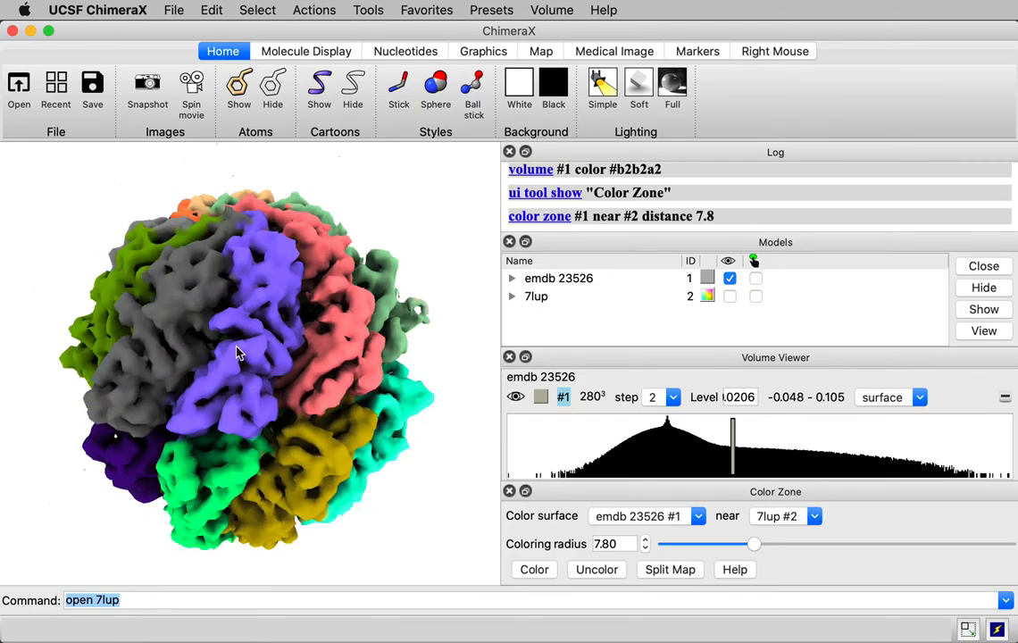
{"action": "mouse_move", "coordinate": [235, 354]}
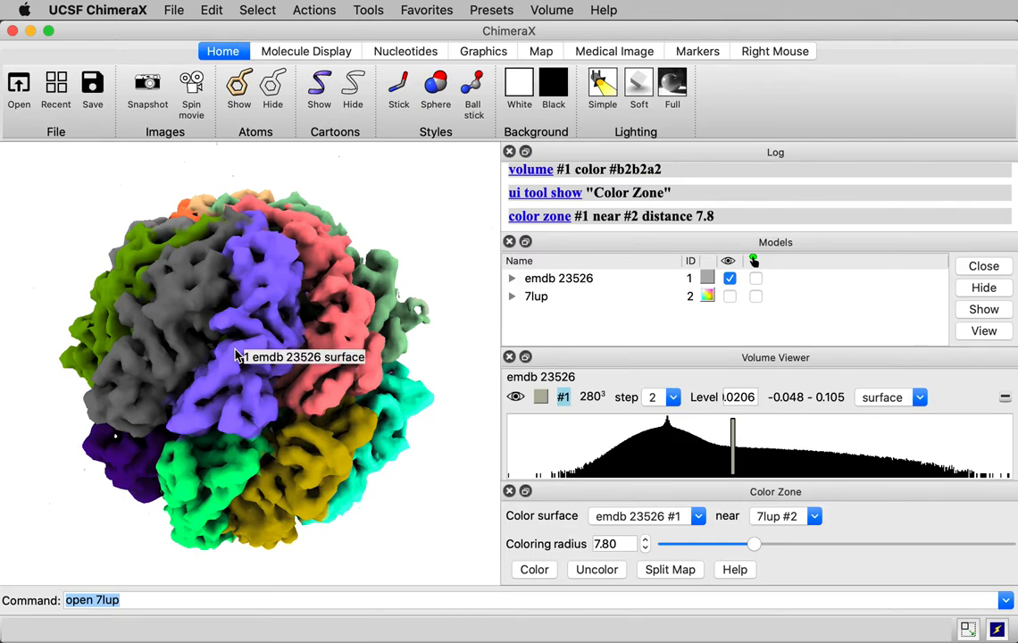
Step: Show the 7lup model and select the whole purple chain
{"action": "left_click", "coordinate": [728, 297]}
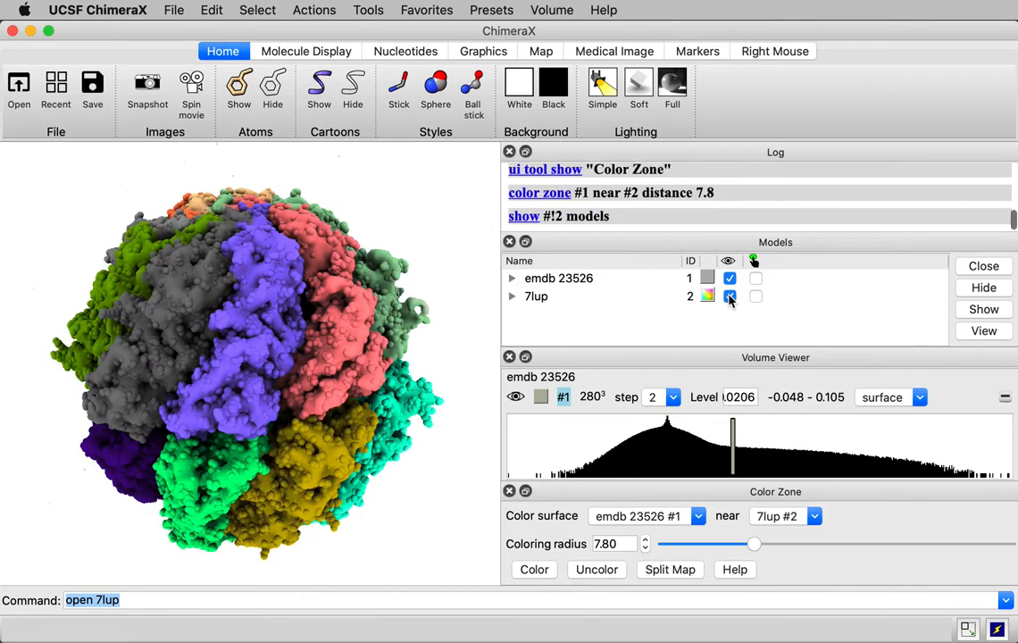
{"action": "left_click", "coordinate": [729, 297]}
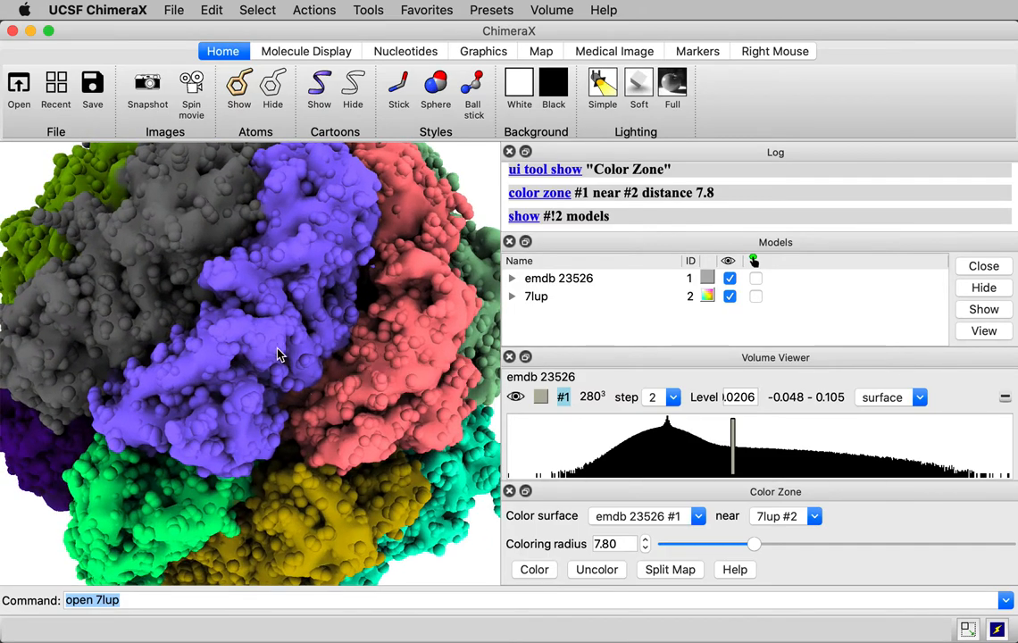
{"action": "left_click", "coordinate": [275, 353]}
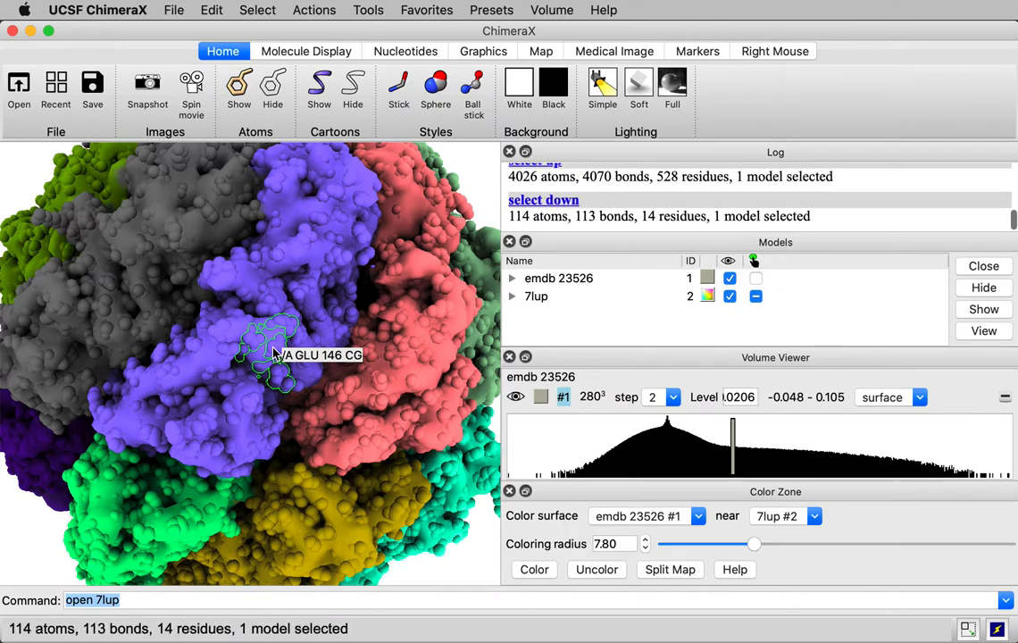
{"action": "left_click", "coordinate": [536, 200]}
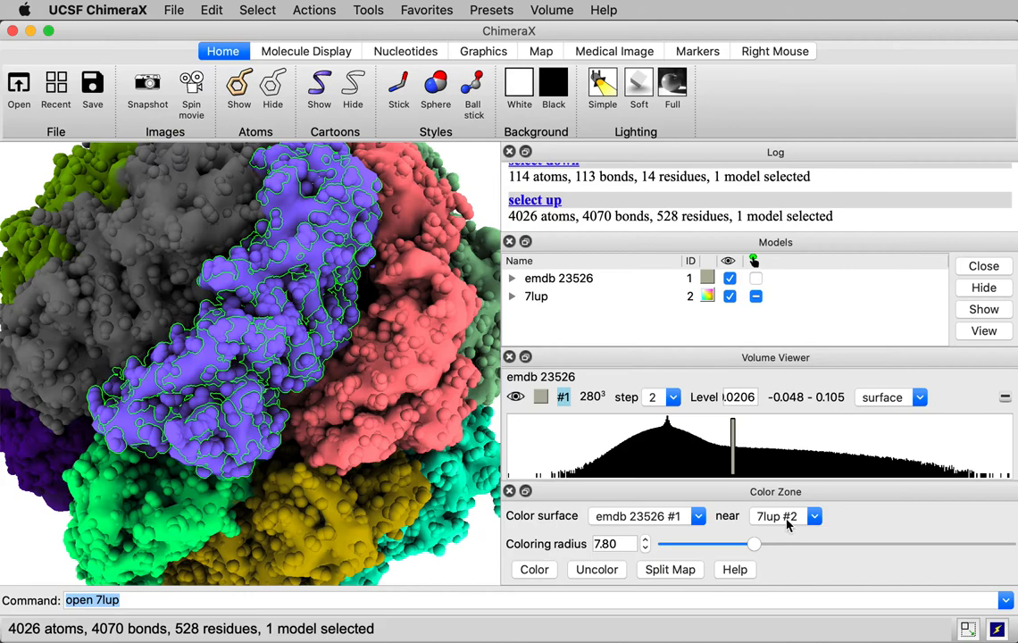
Step: Set Color Zone to color the map near selected atoms only, within 7.8 Å
{"action": "left_click", "coordinate": [786, 516]}
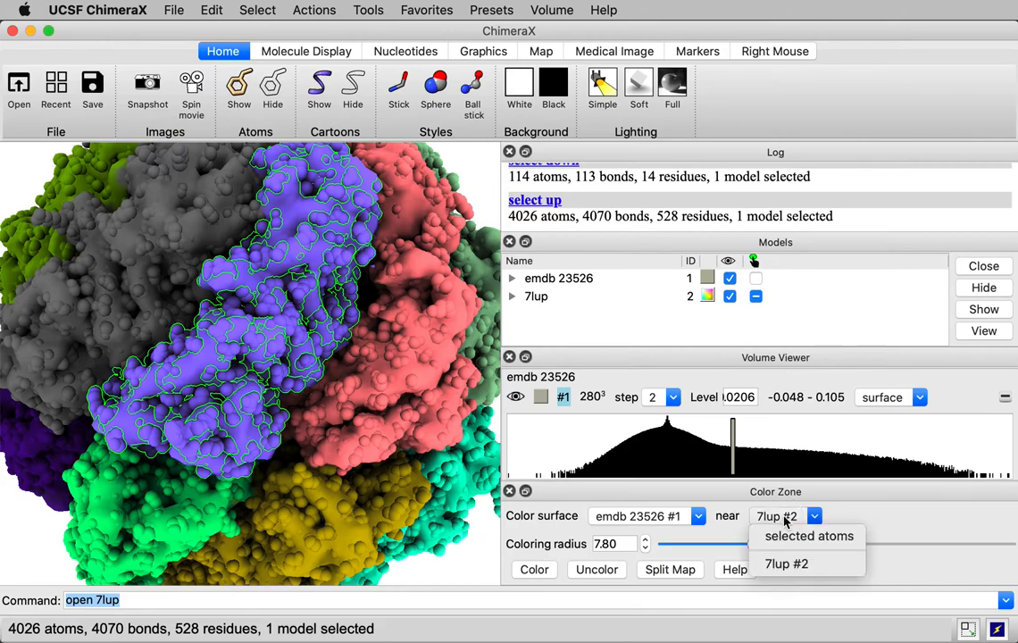
{"action": "left_click", "coordinate": [807, 536]}
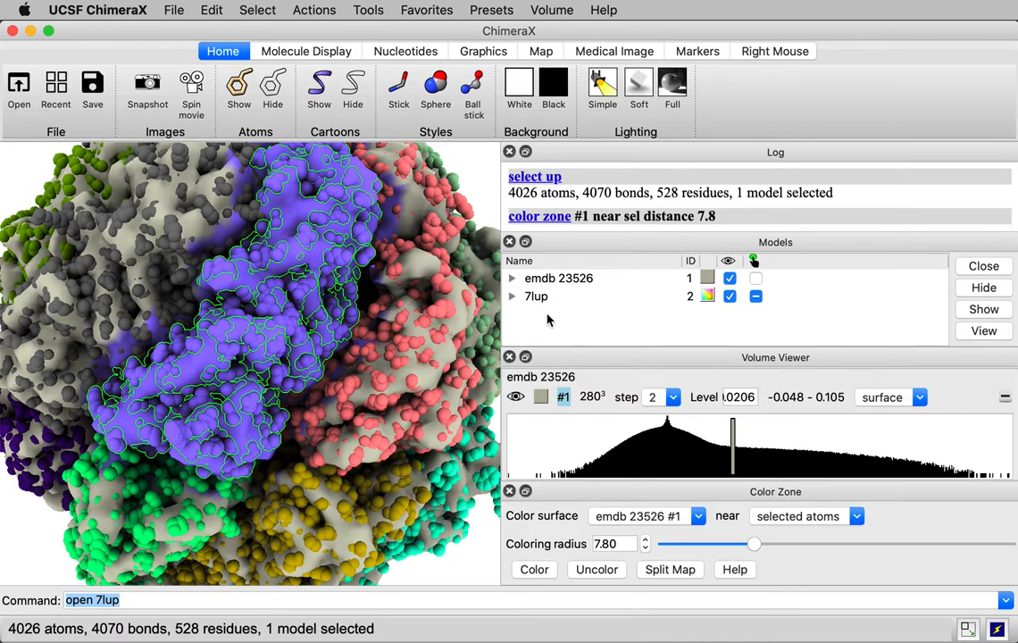
Step: Hide 7lup and reduce the Color Zone radius around the selected chain to 3.98 Å
{"action": "left_click", "coordinate": [729, 296]}
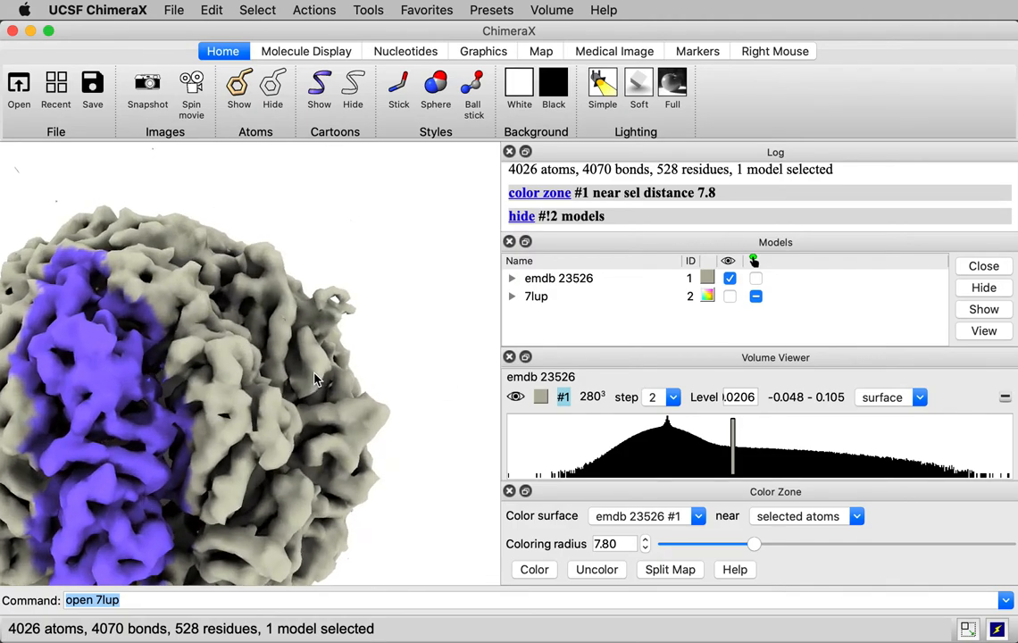
{"action": "left_click_drag", "start_coordinate": [312, 379], "coordinate": [272, 337]}
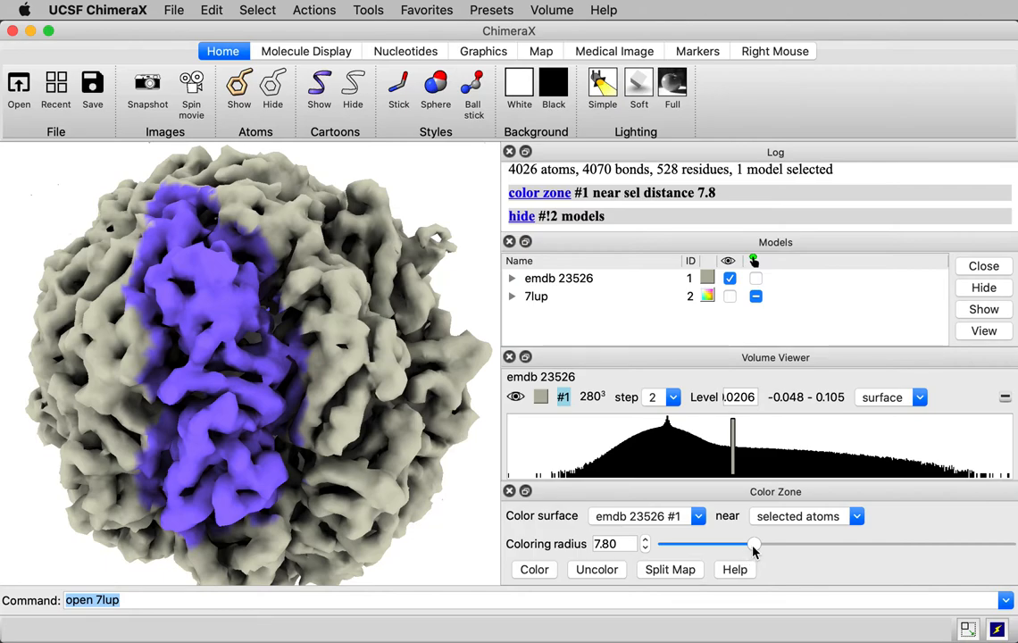
{"action": "left_click_drag", "start_coordinate": [754, 544], "coordinate": [725, 545]}
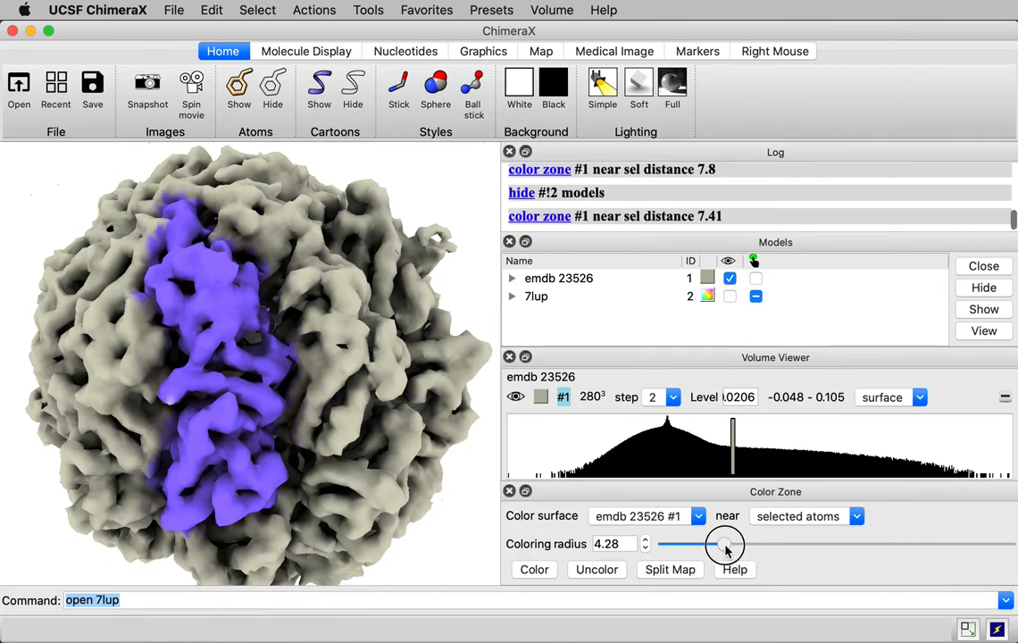
{"action": "left_click_drag", "start_coordinate": [724, 545], "coordinate": [732, 543]}
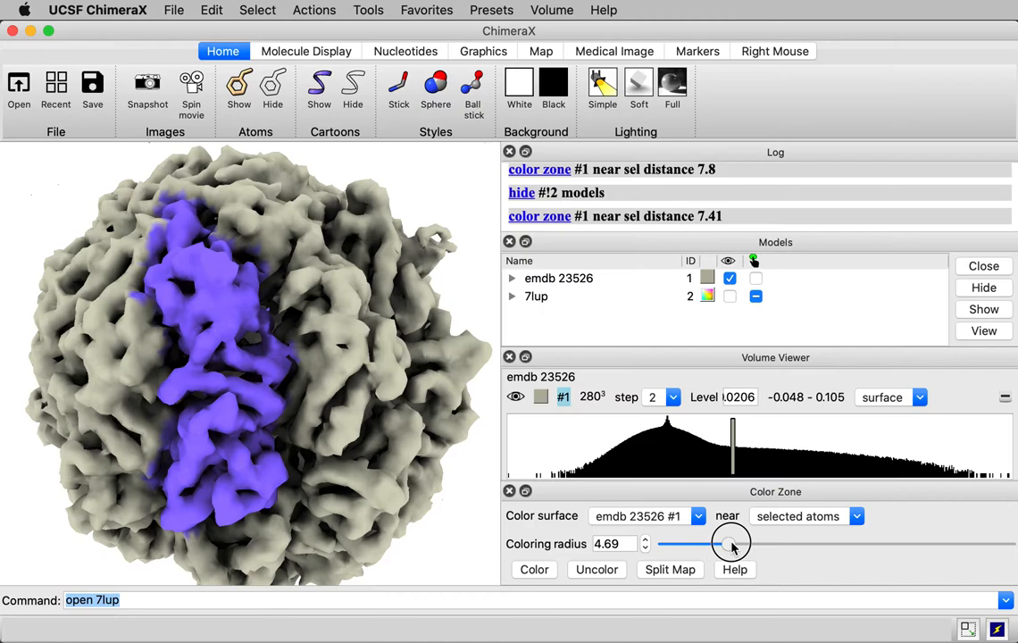
{"action": "left_click_drag", "start_coordinate": [730, 543], "coordinate": [721, 543]}
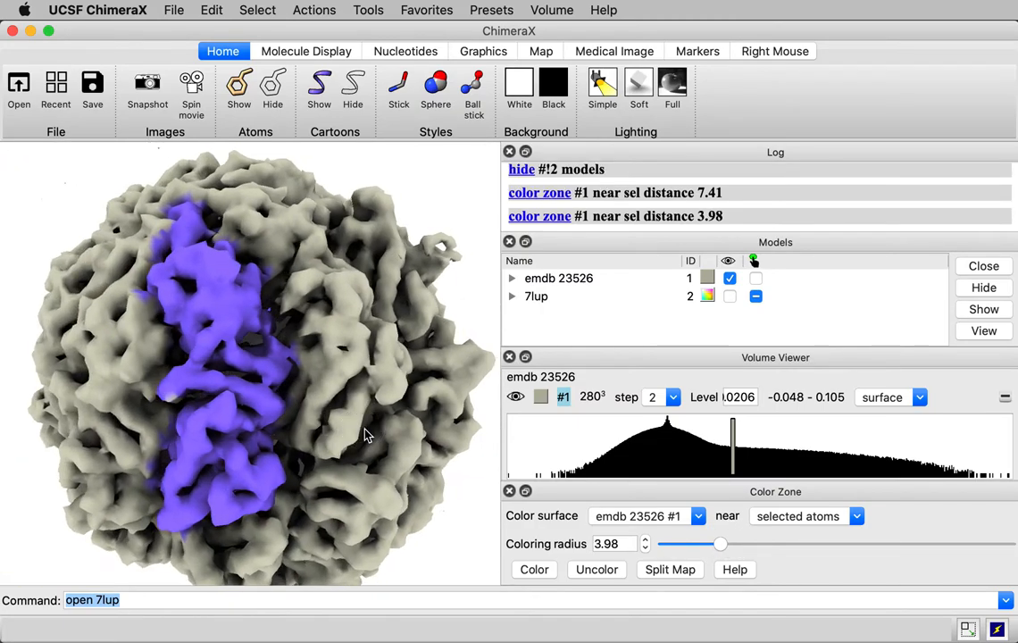
{"action": "mouse_move", "coordinate": [366, 436]}
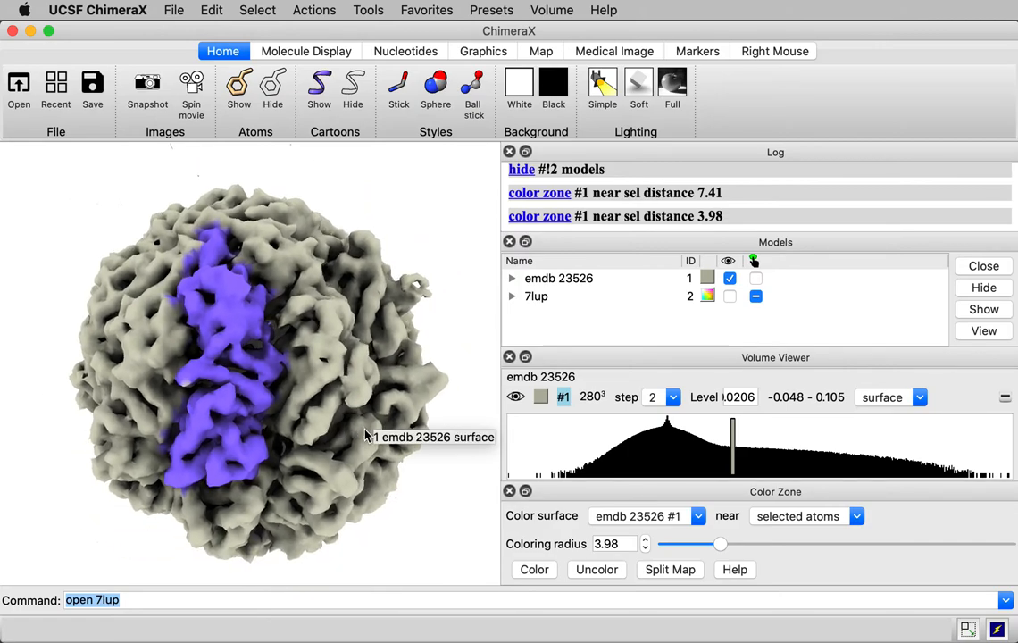
{"action": "mouse_move", "coordinate": [739, 218]}
{"action": "type", "text": "color zone #1 near /A distance 3.98"}
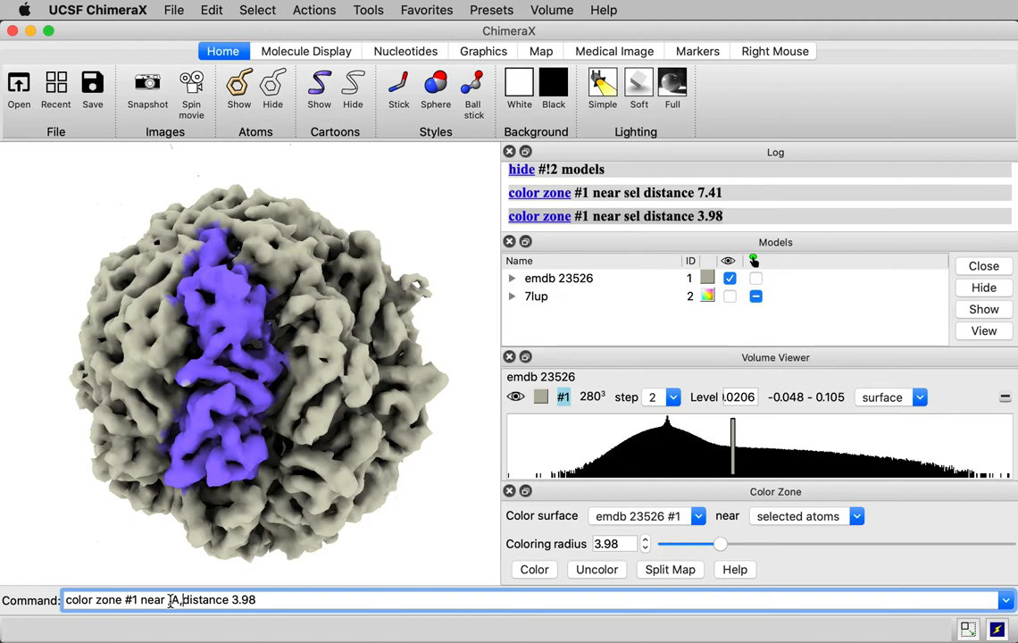
Step: Run 'color zone #1 near /A,B,C distance 3.98' to color the map around chains A, B and C
{"action": "type", "text": ",B,C"}
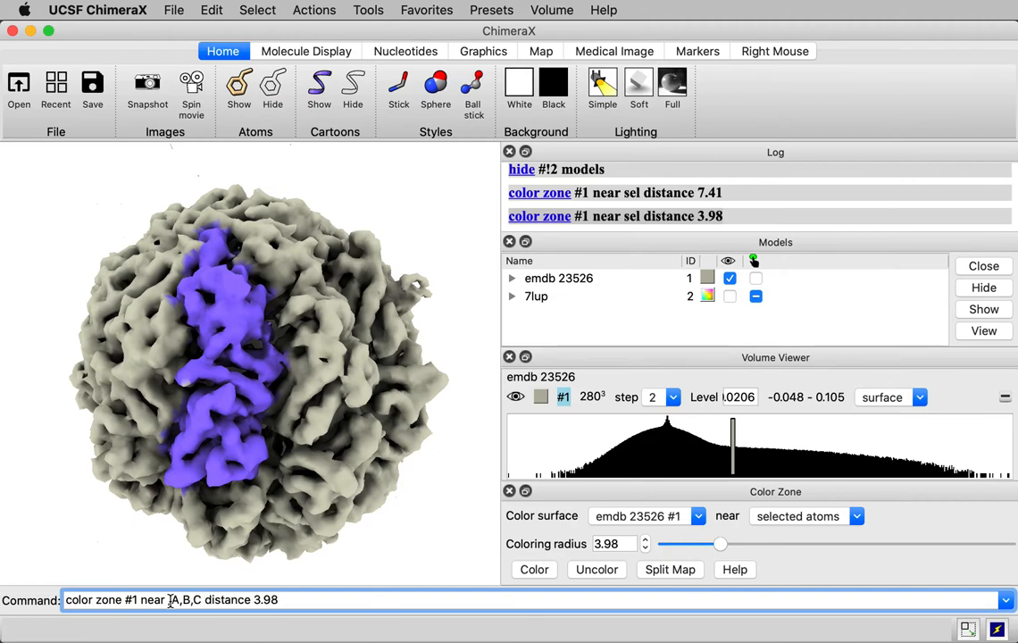
{"action": "key", "text": "Return"}
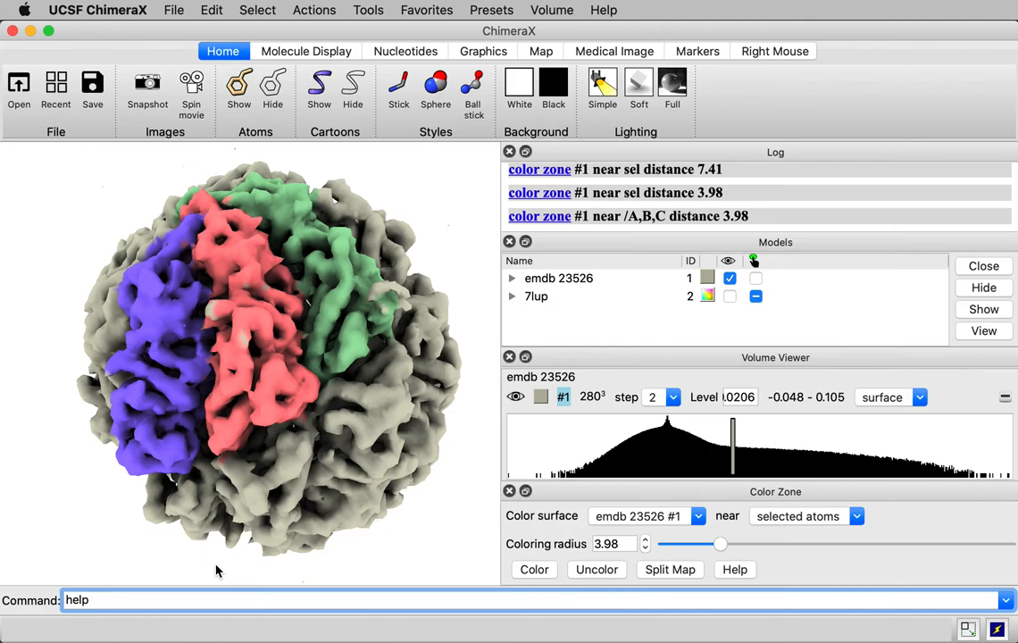
Step: Show the help documentation for the 'color zone' command via 'help color zone'
{"action": "type", "text": "color zone"}
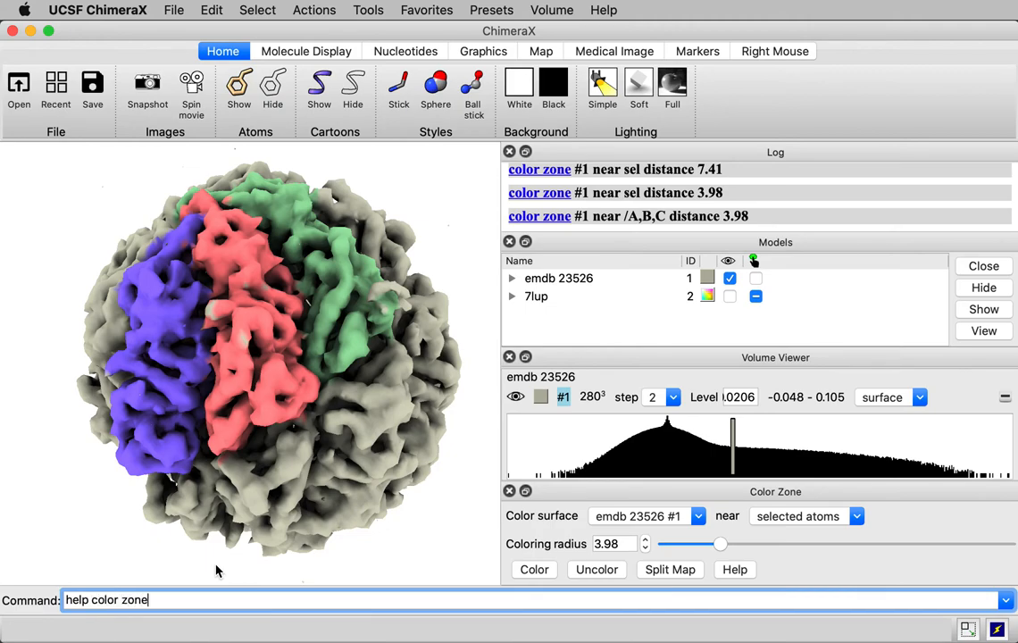
{"action": "key", "text": "Return"}
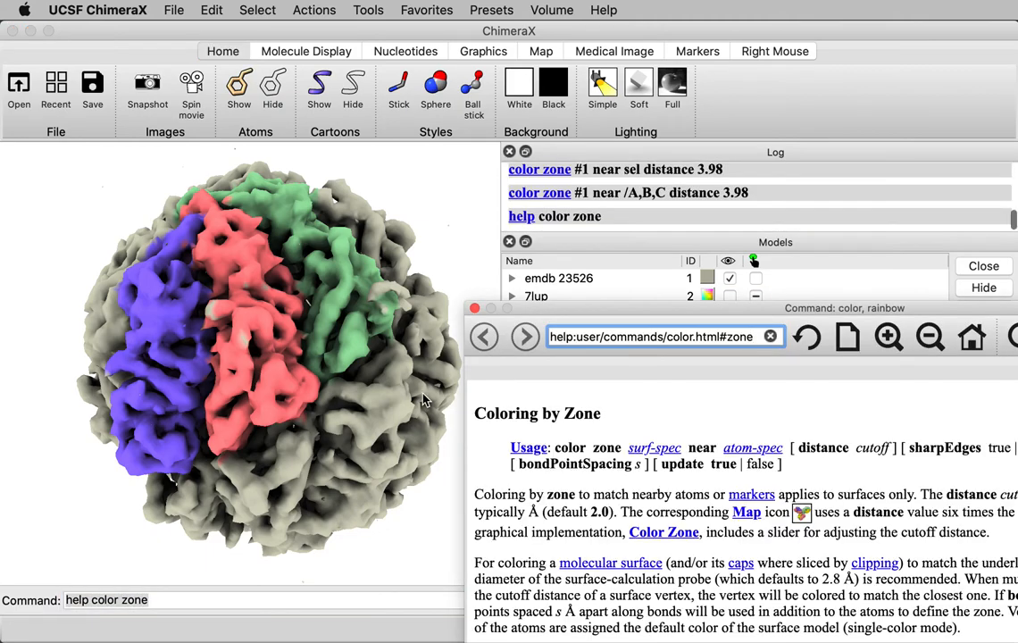